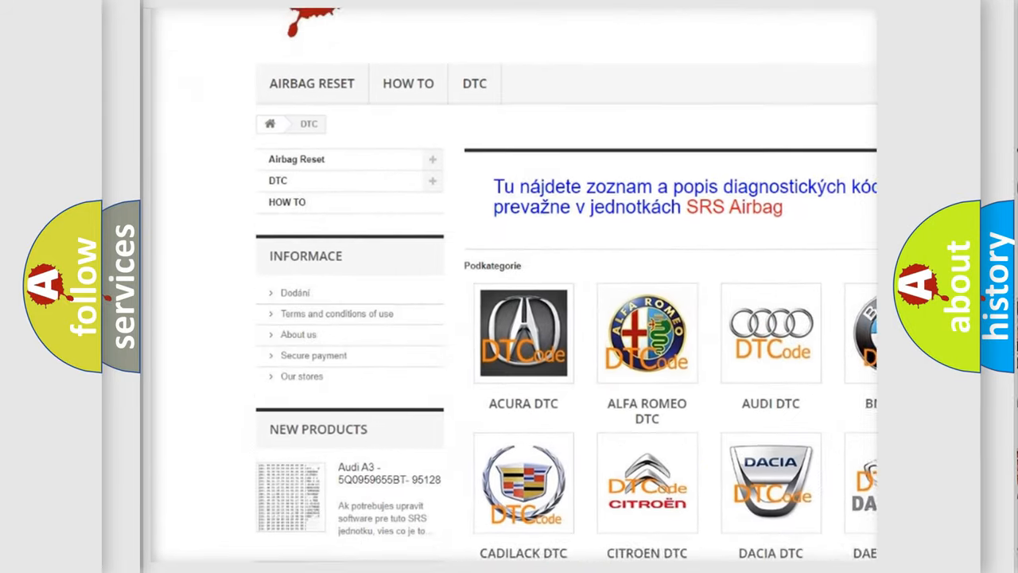
{"action": "scroll", "scroll_direction": "down", "scroll_amount": 3}
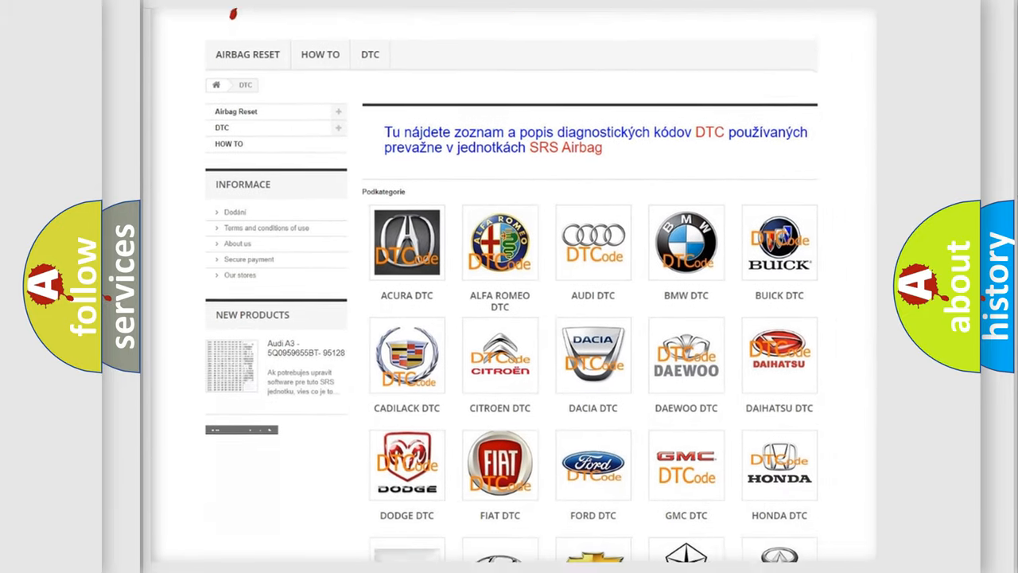
{"action": "scroll", "scroll_direction": "down", "scroll_amount": 3}
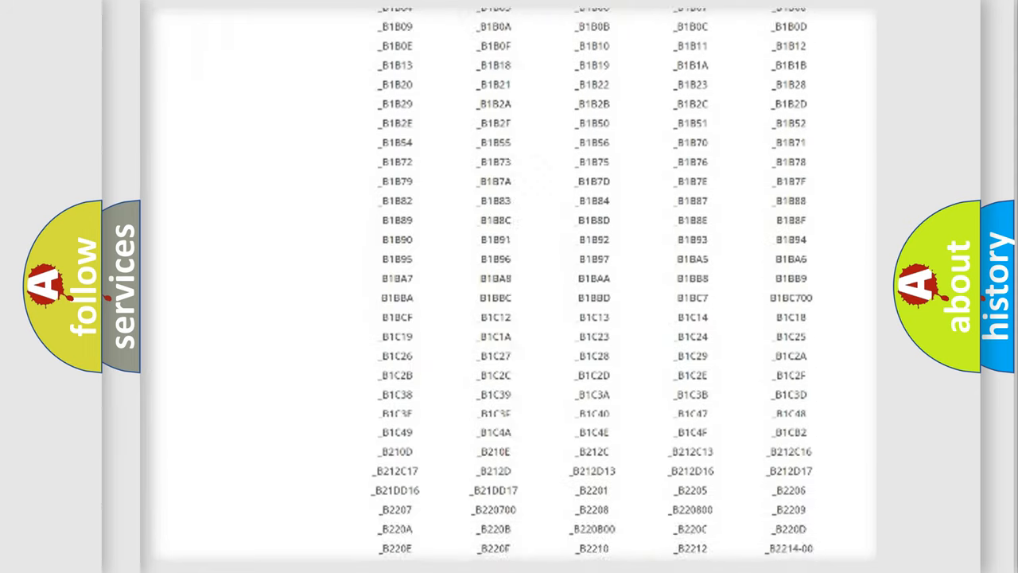
{"action": "scroll", "scroll_direction": "down", "scroll_amount": 3}
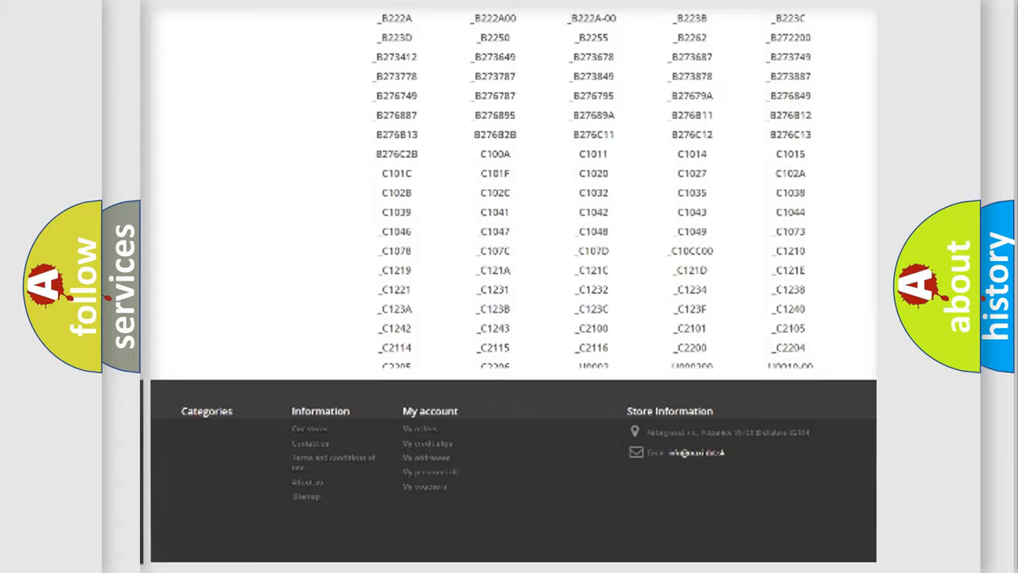
{"action": "scroll", "scroll_direction": "up", "scroll_amount": 3}
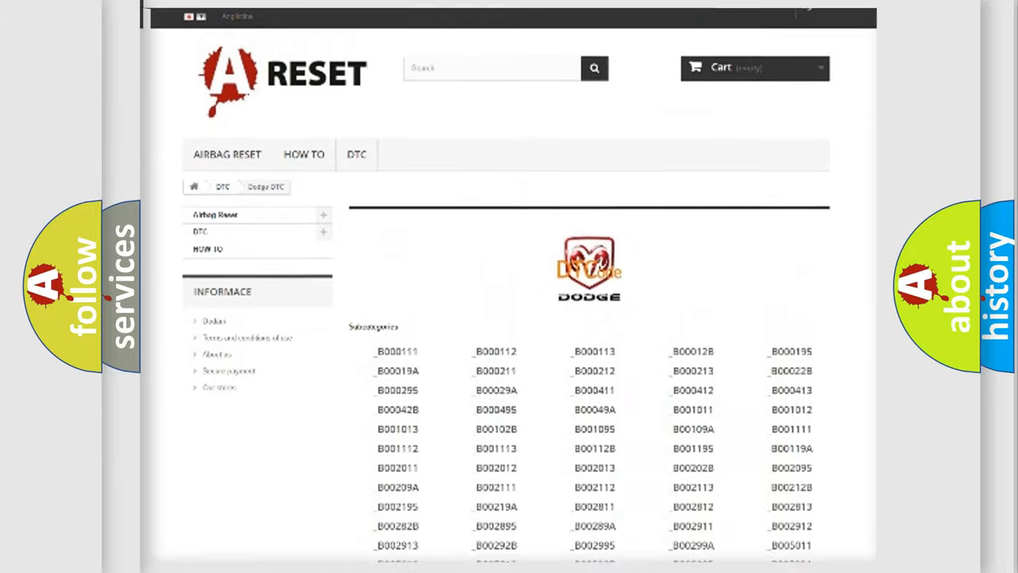